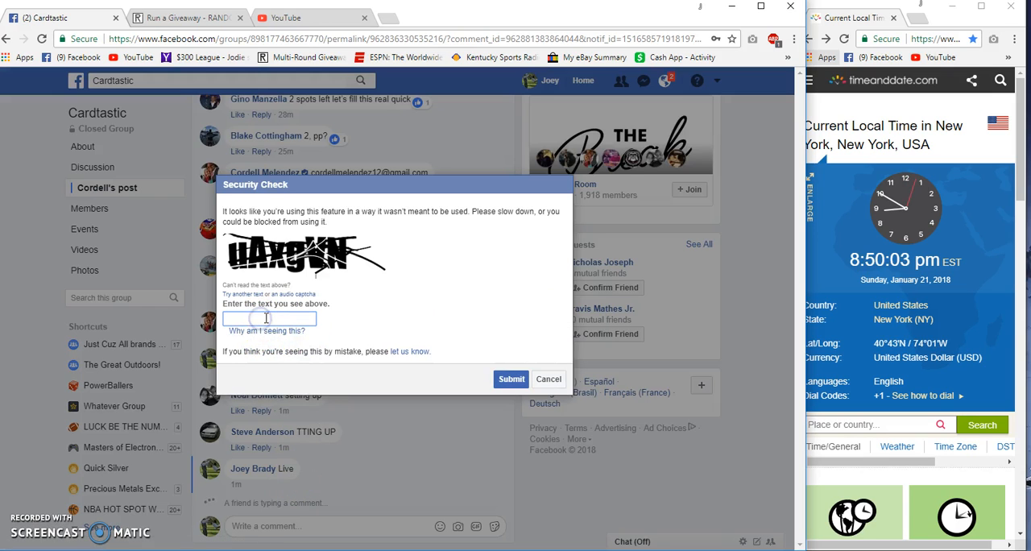
Enter 'Ua' in Facebook's security check and submit it
{"action": "type", "text": "Ua"}
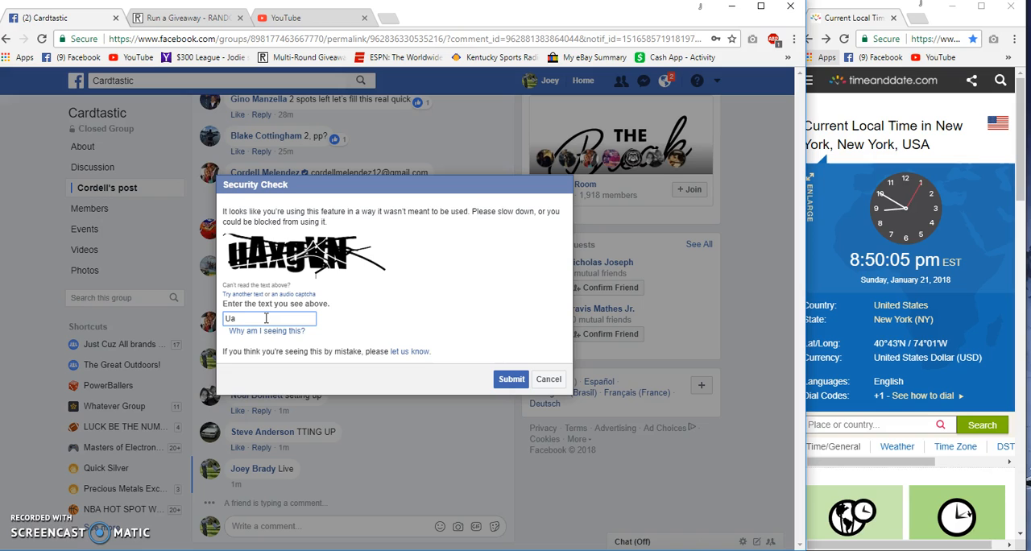
{"action": "left_click", "coordinate": [511, 379]}
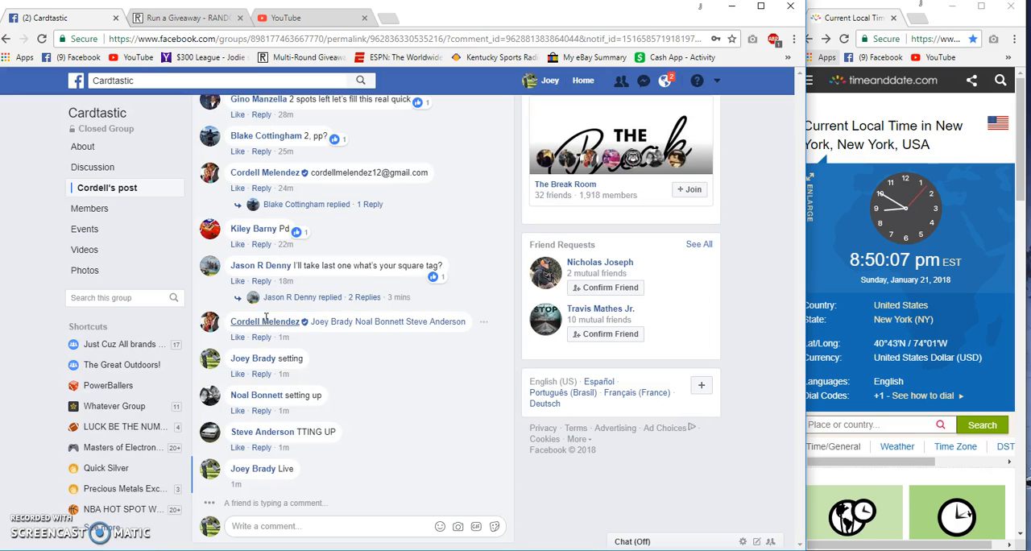
{"action": "mouse_move", "coordinate": [282, 490]}
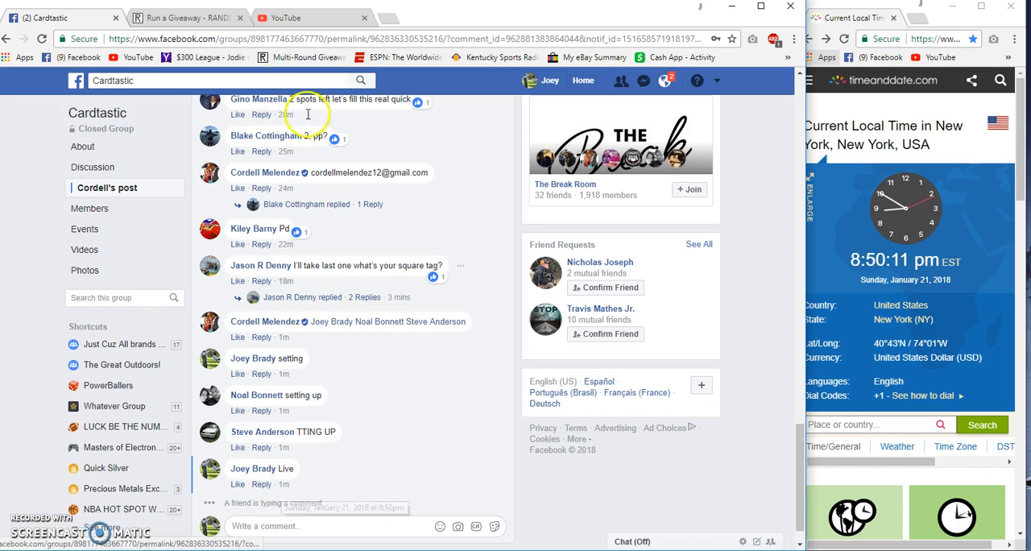
Roll dice for the round count on RANDOM.ORG and begin the giveaway
{"action": "left_click", "coordinate": [185, 18]}
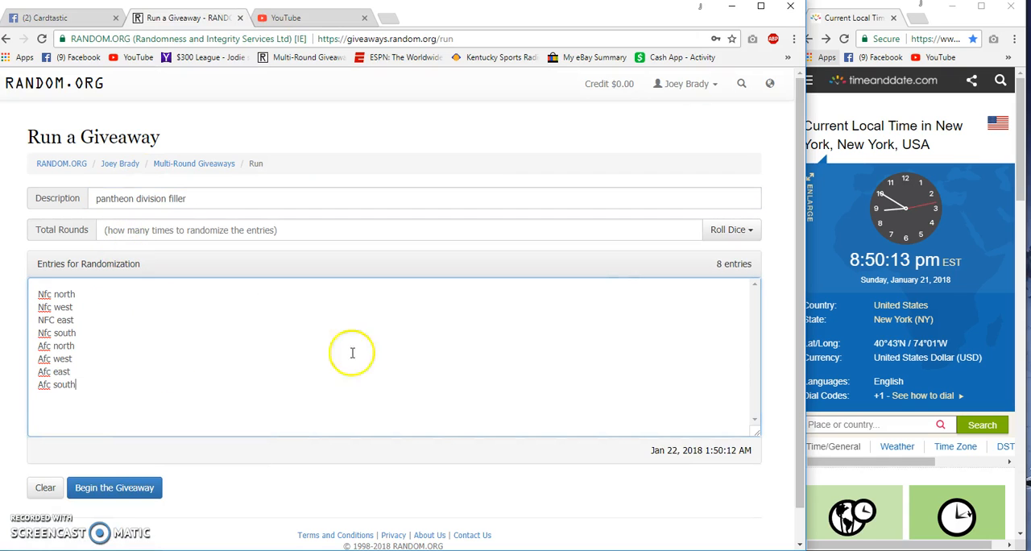
{"action": "left_click", "coordinate": [727, 230]}
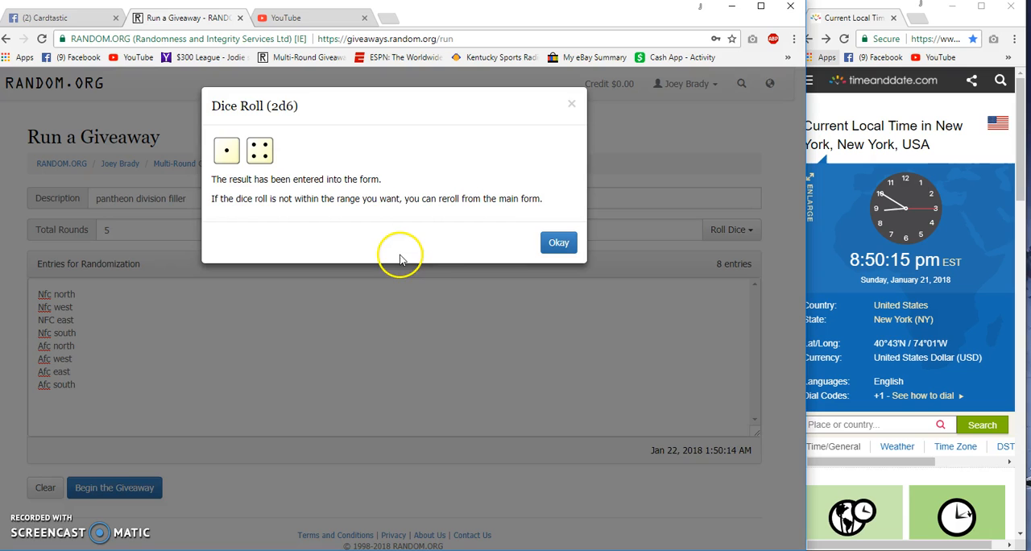
{"action": "left_click", "coordinate": [559, 243]}
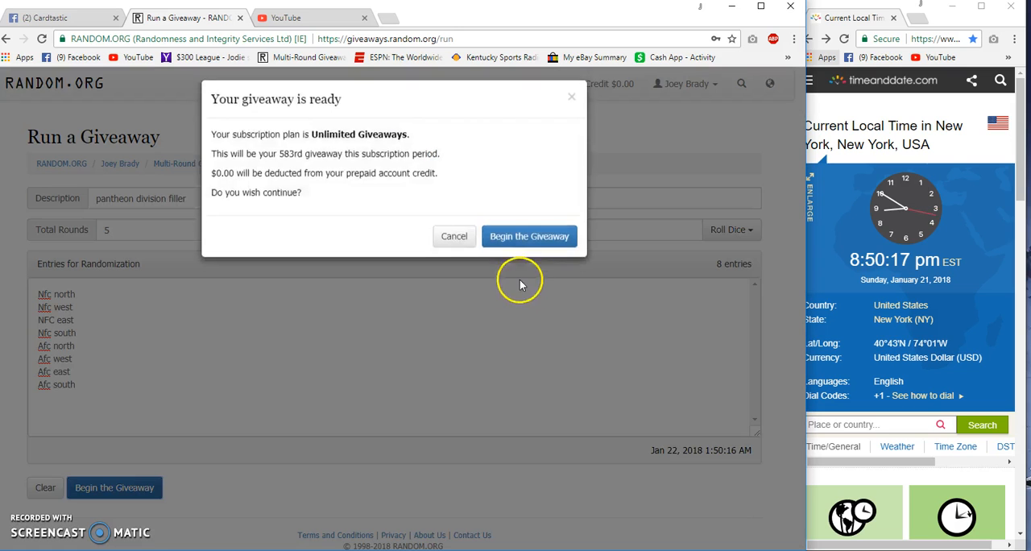
{"action": "left_click", "coordinate": [529, 236]}
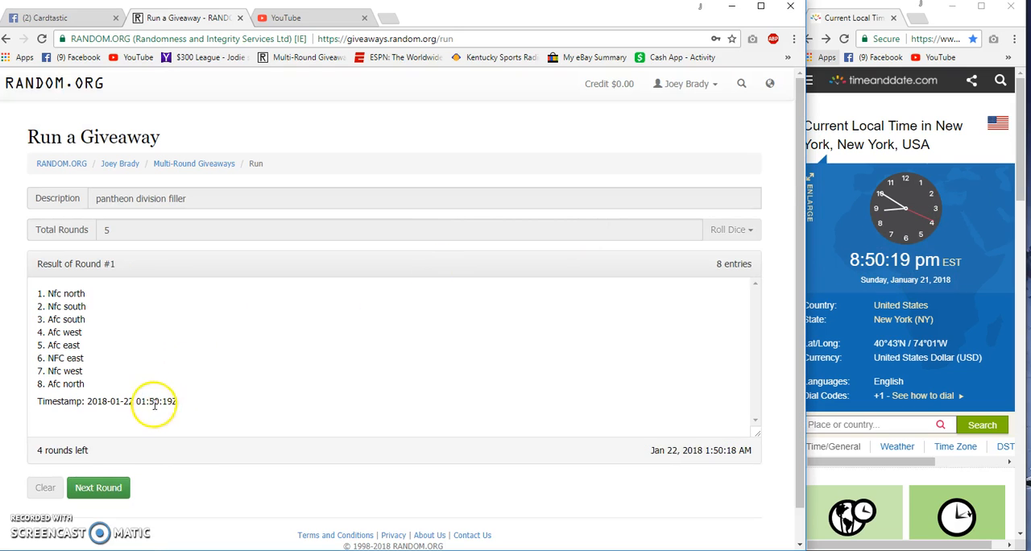
Run the remaining rounds, open the verification page, and return to Facebook
{"action": "left_click", "coordinate": [100, 487]}
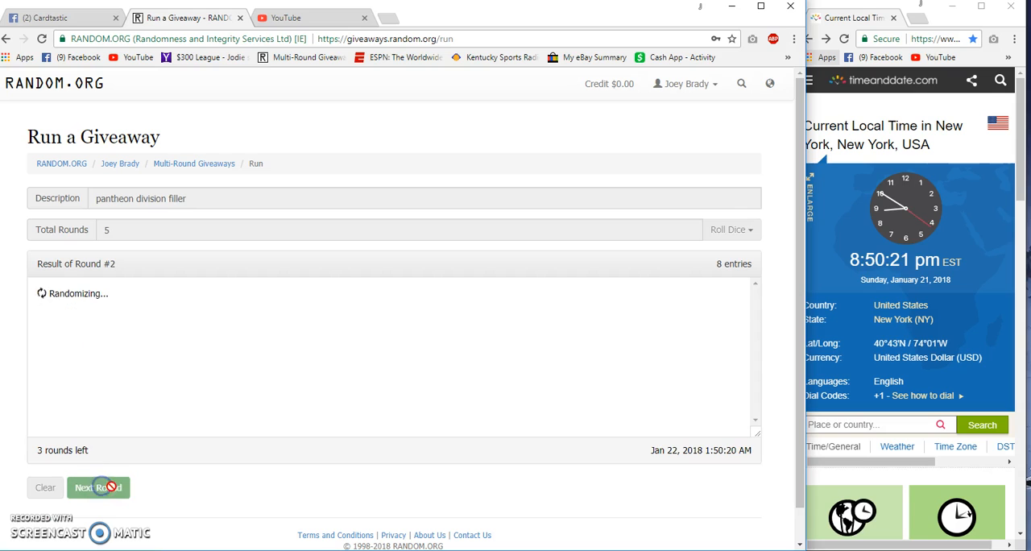
{"action": "left_click", "coordinate": [100, 487]}
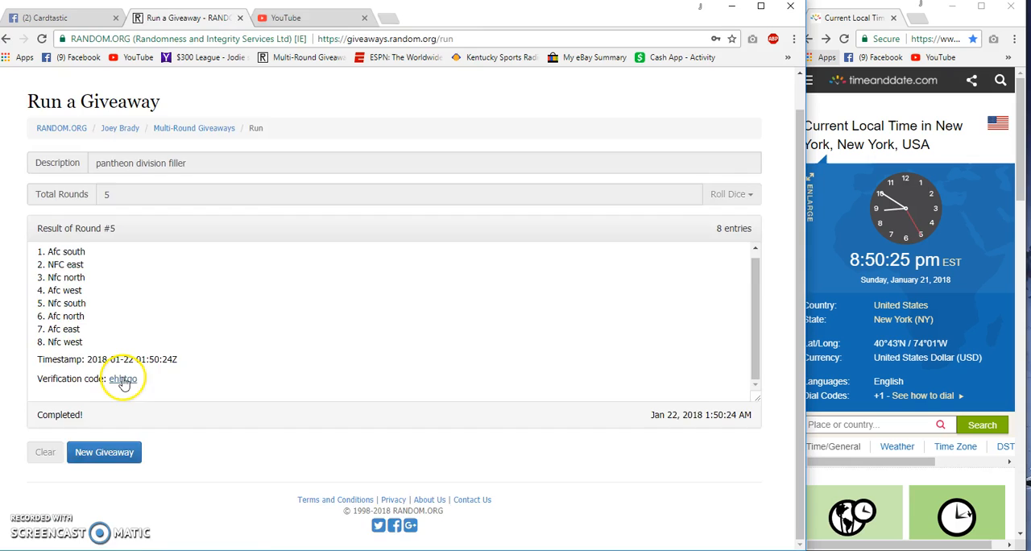
{"action": "left_click", "coordinate": [122, 380]}
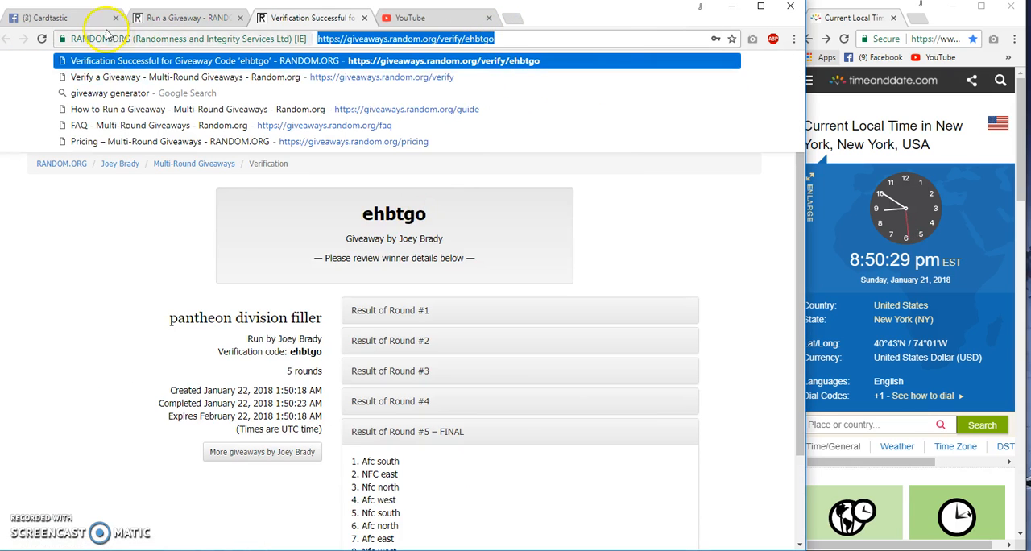
{"action": "left_click", "coordinate": [48, 18]}
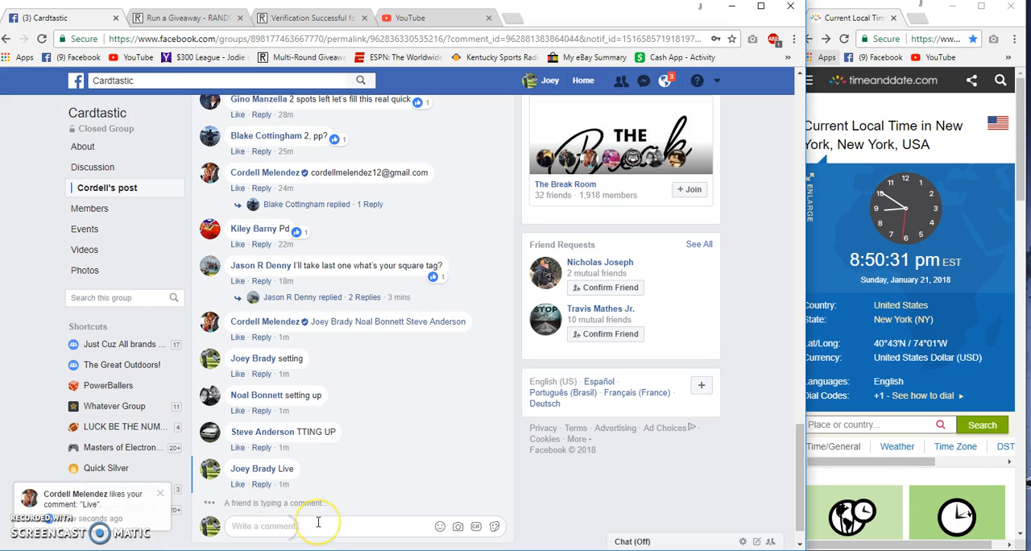
Comment the verification link giveaways.random.org/verify/ehbtgd and pass the captcha with 'bxv'
{"action": "type", "text": "https://giveaways.random.org/verify/ehbtgd"}
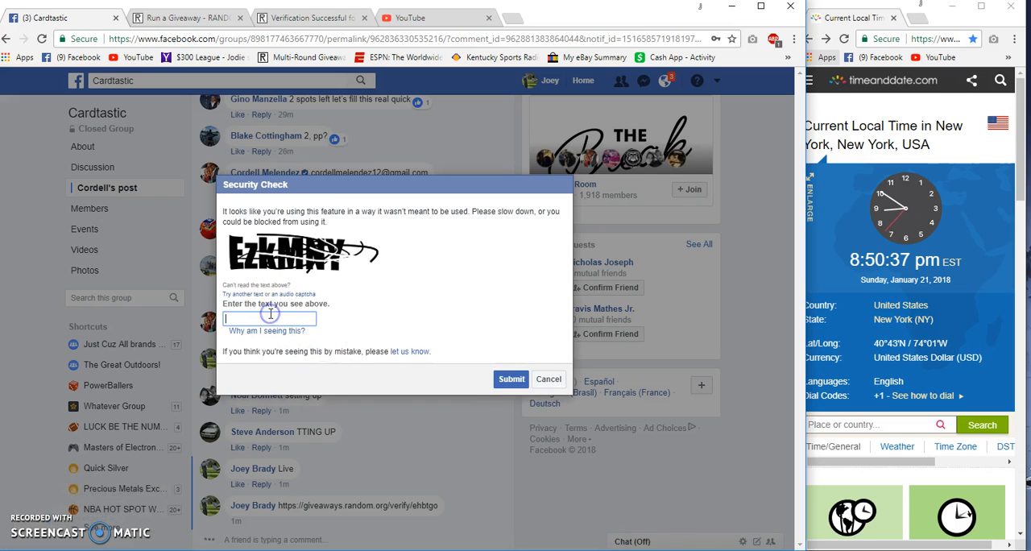
{"action": "left_click", "coordinate": [548, 379]}
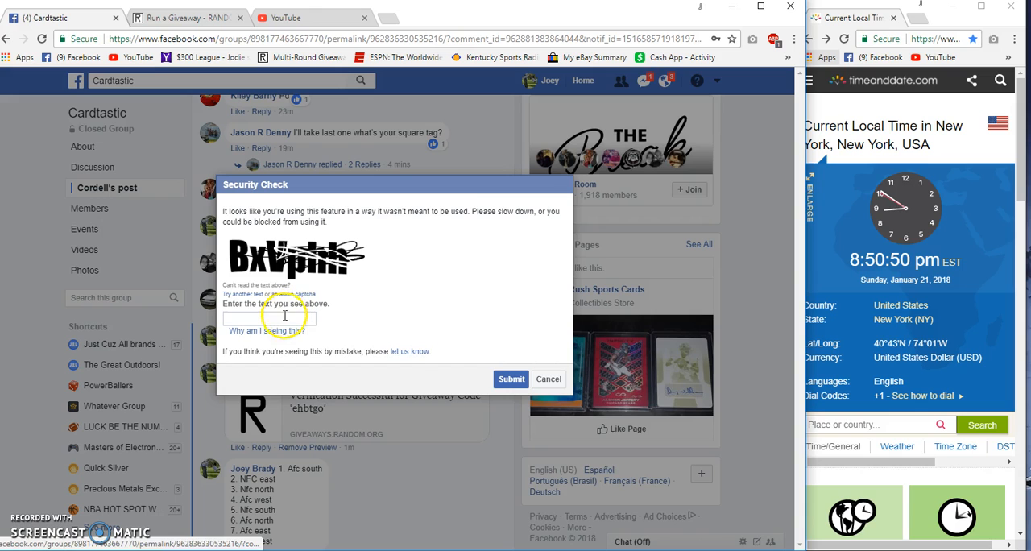
{"action": "type", "text": "bxv"}
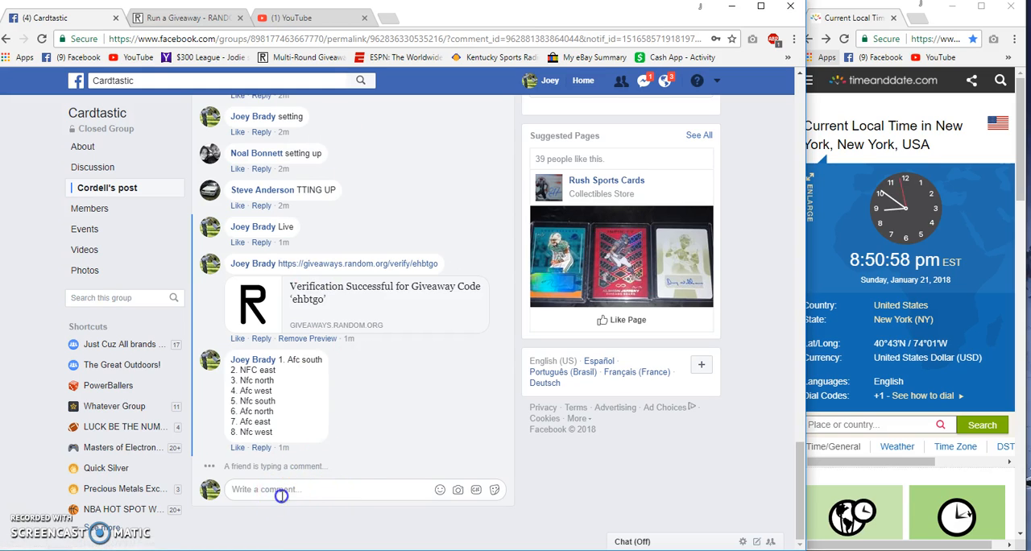
Post 'done' as a comment and clear the captcha with 'bd'
{"action": "type", "text": "done"}
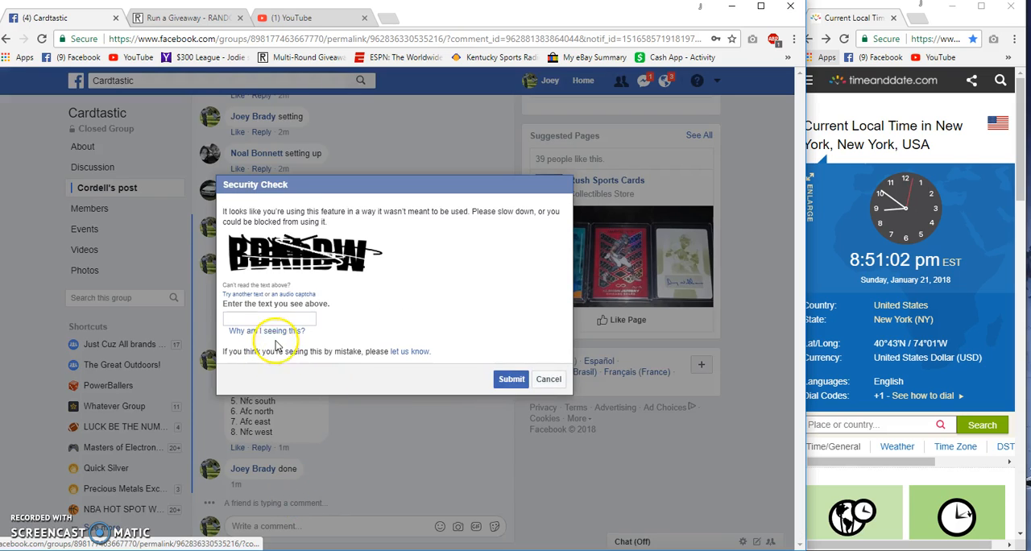
{"action": "type", "text": "bdkhdw"}
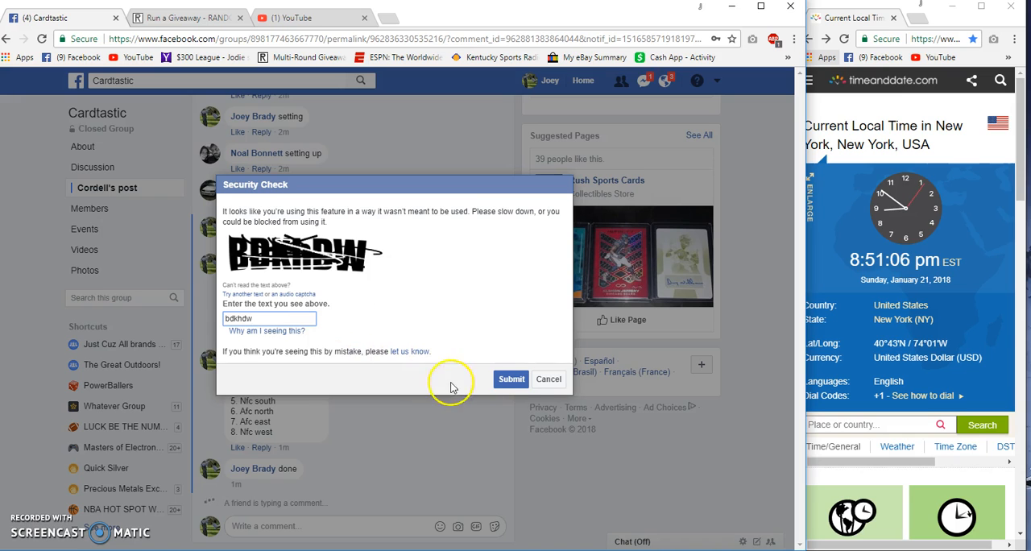
{"action": "left_click", "coordinate": [511, 379]}
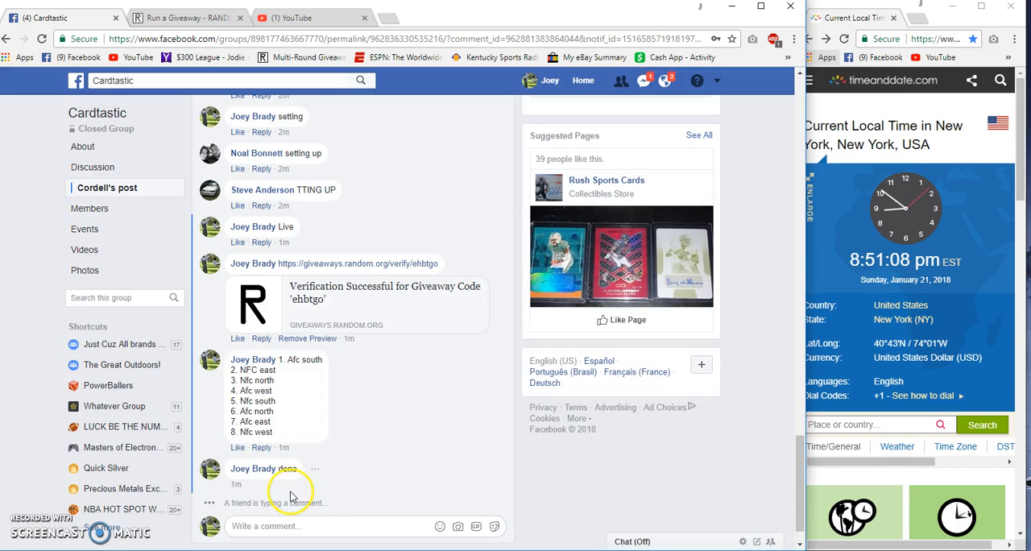